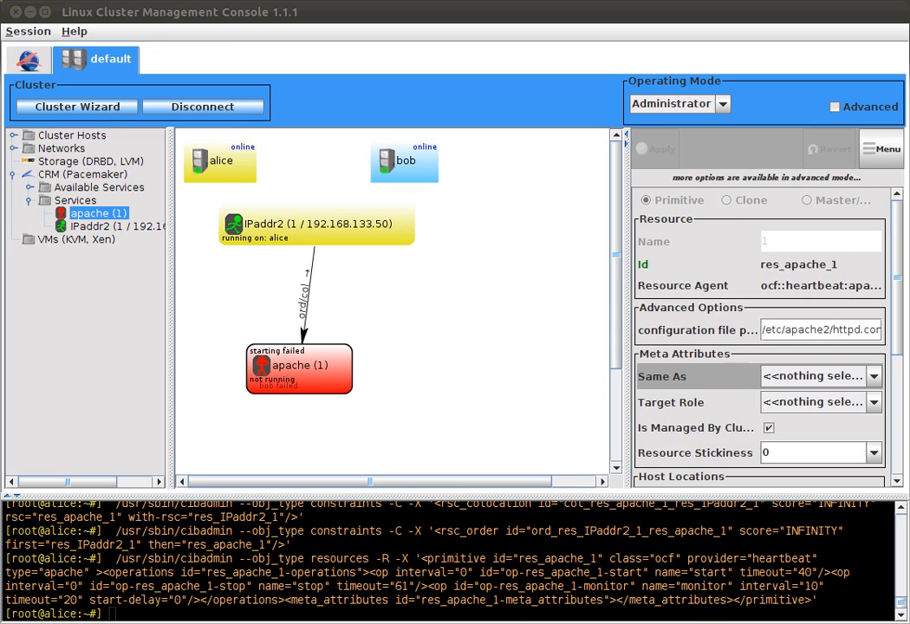
mouse_move(313, 380)
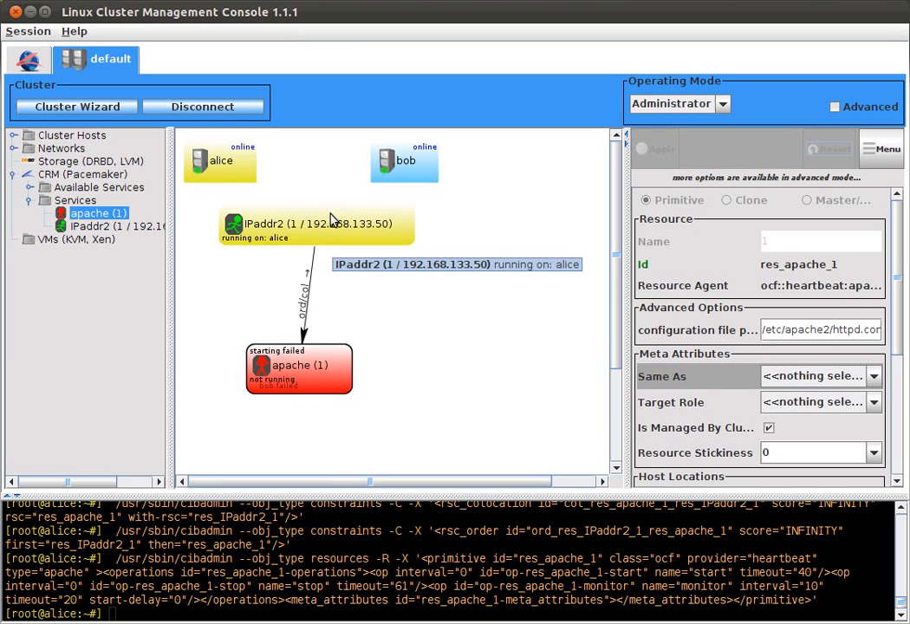
mouse_move(329, 225)
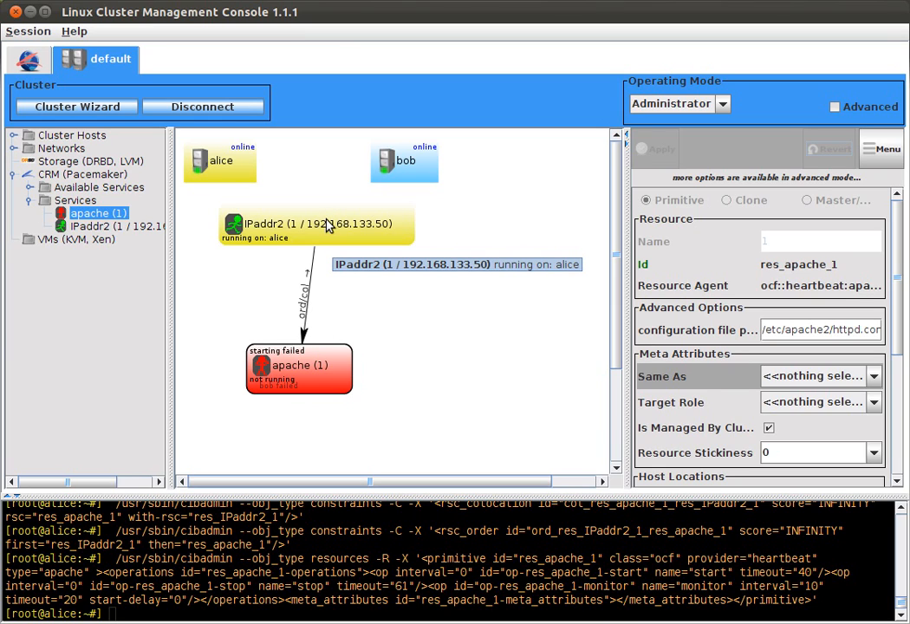
mouse_move(315, 265)
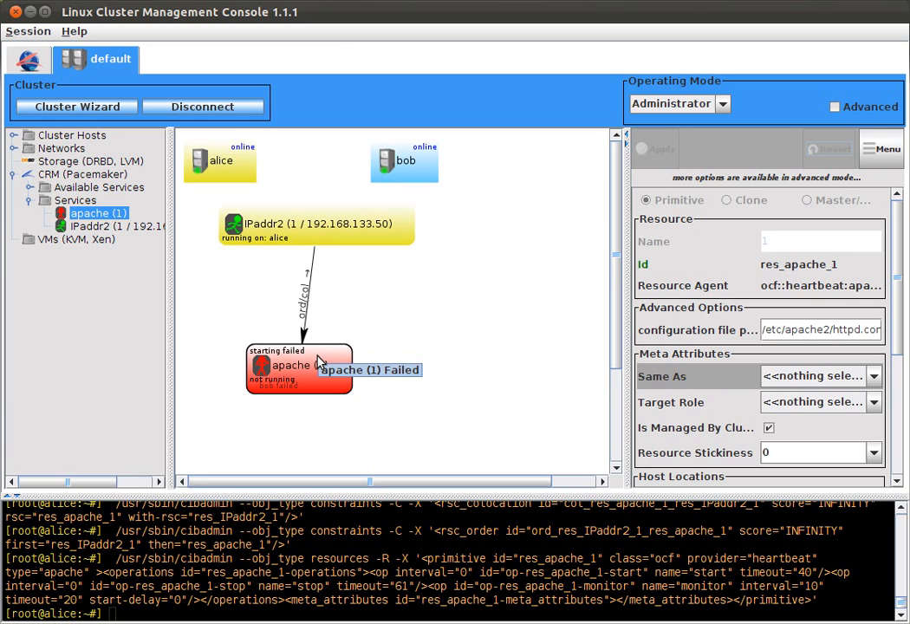
mouse_move(366, 222)
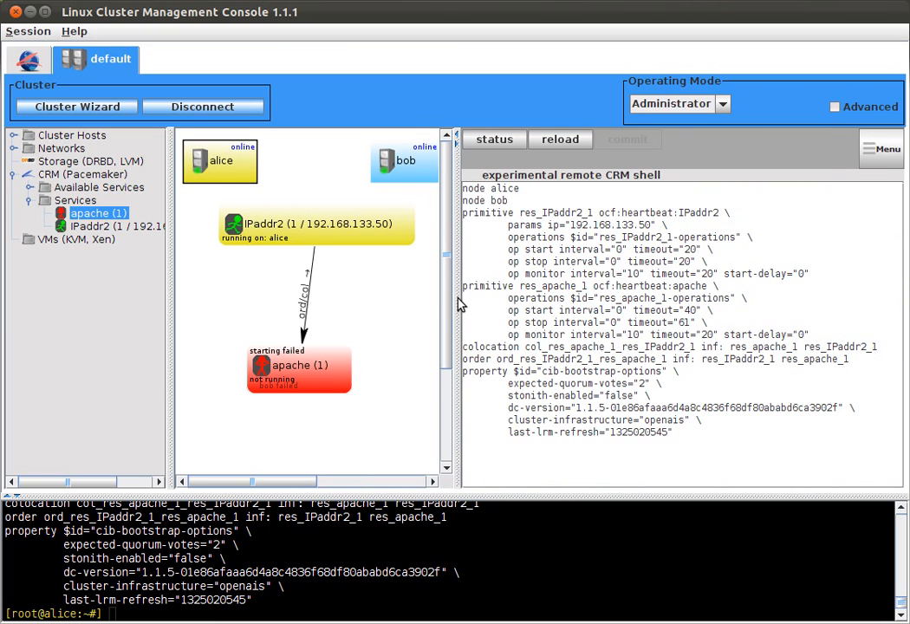
mouse_move(603, 297)
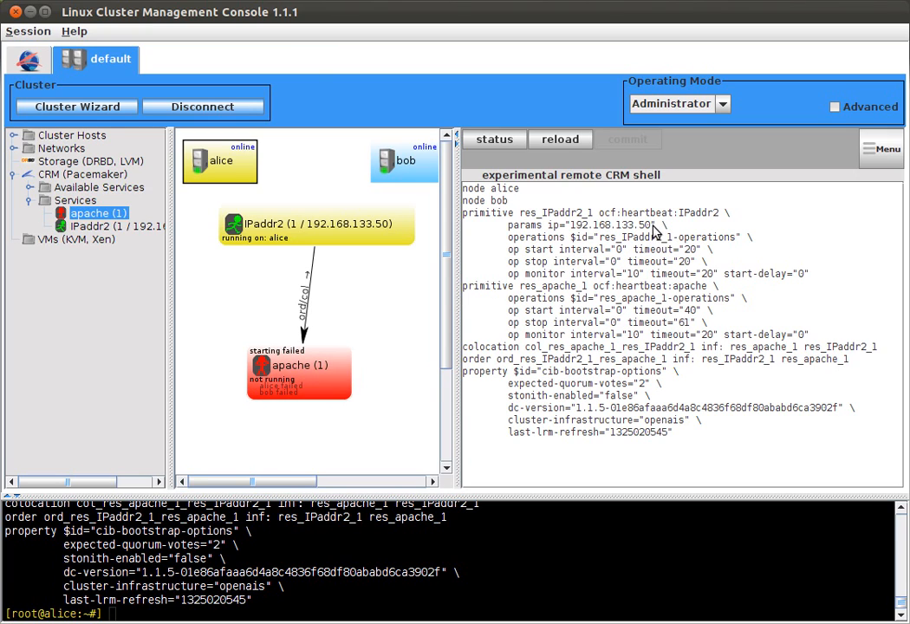
mouse_move(695, 245)
text(49)
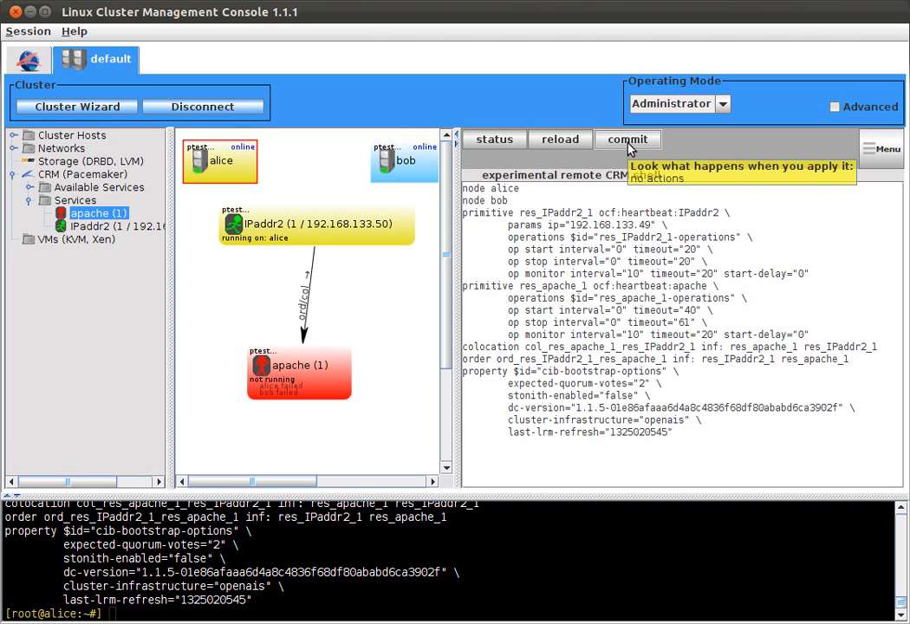
- Commit the new IPaddr2 address 192.168.133.49 to the cluster
click(627, 138)
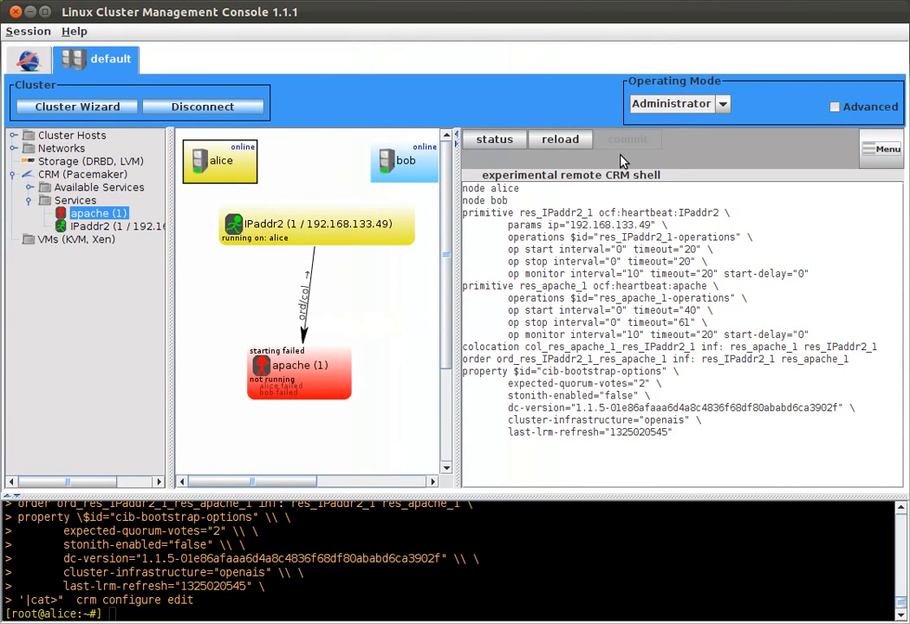
mouse_move(382, 227)
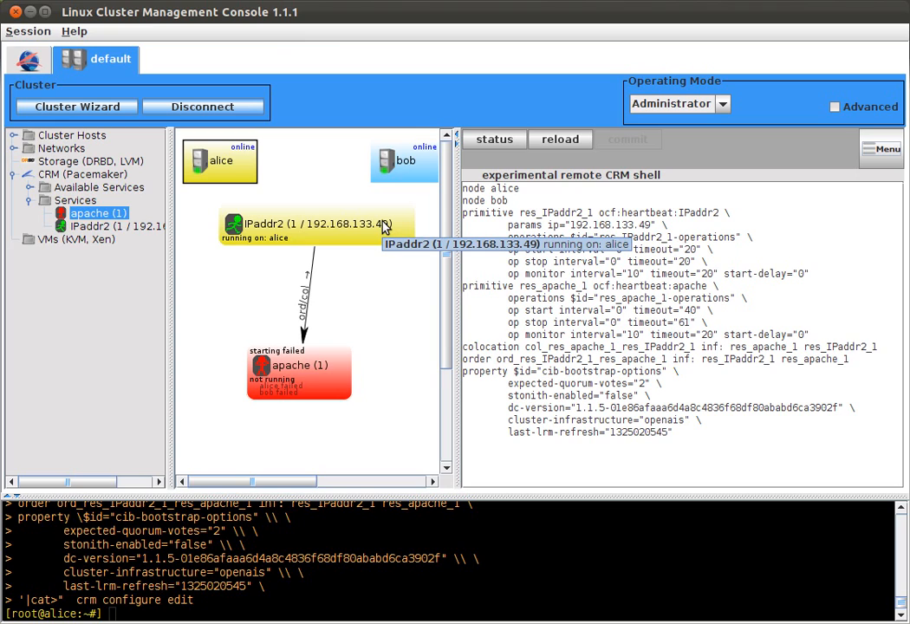
mouse_move(302, 382)
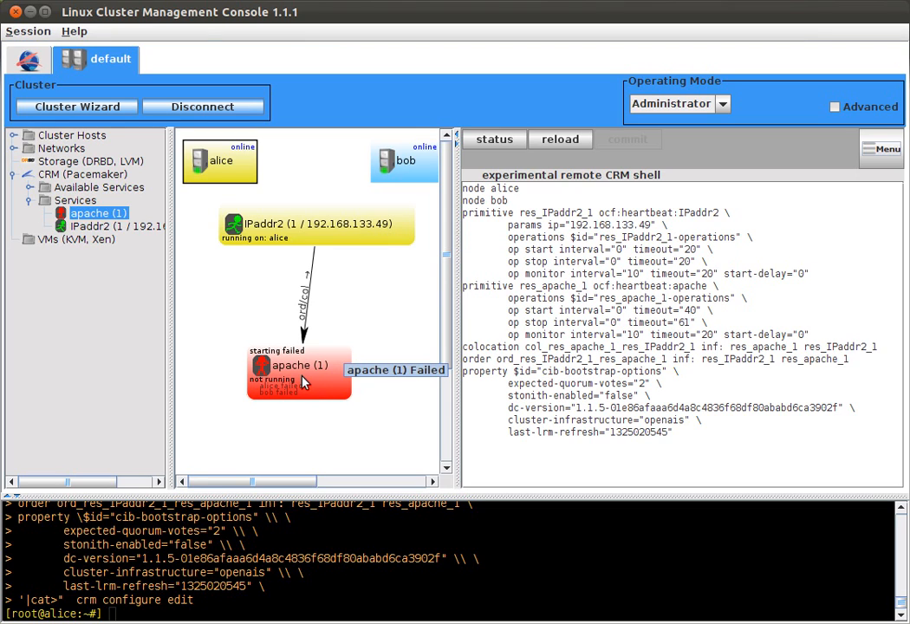
mouse_move(433, 360)
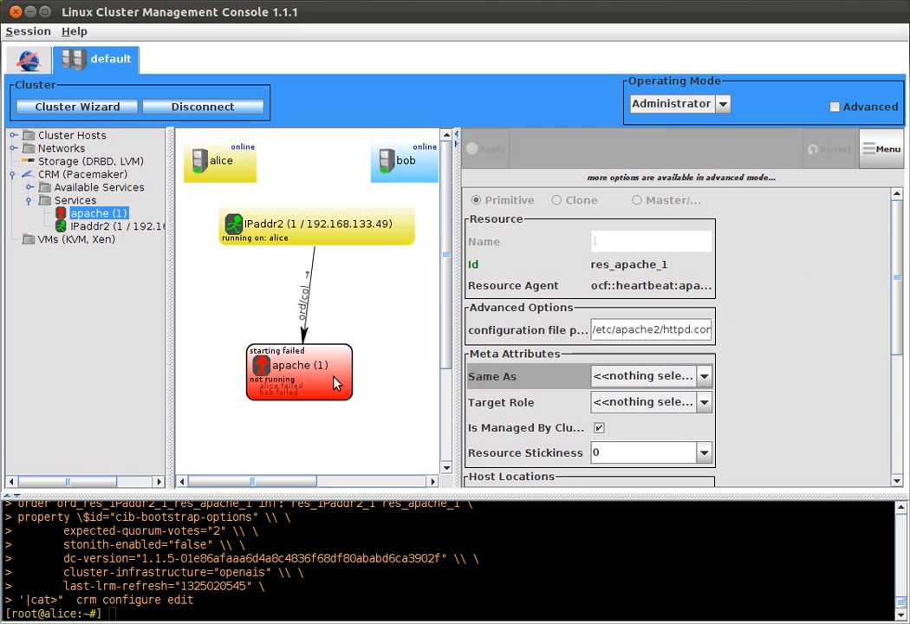
mouse_move(624, 329)
text(apache2)
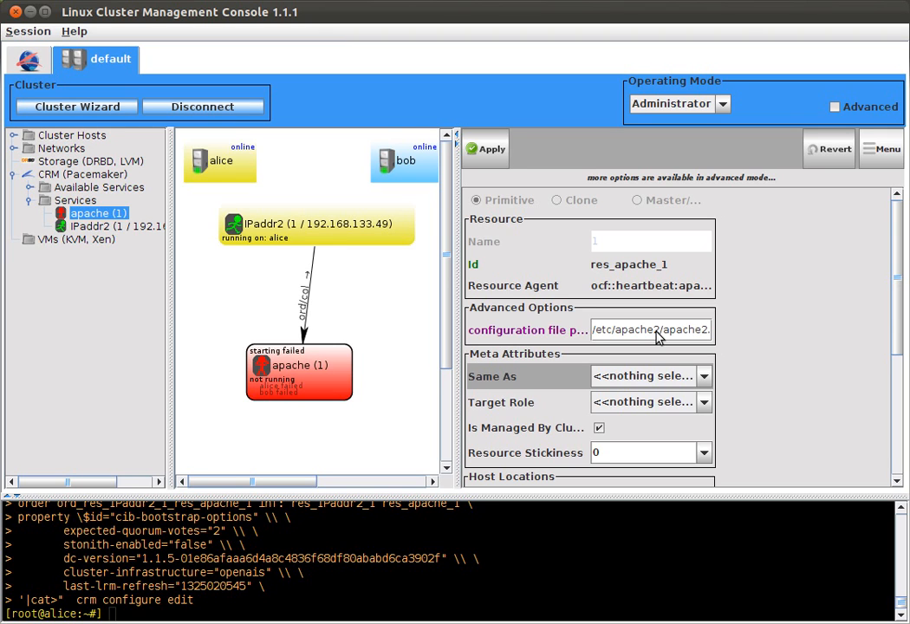
mouse_move(479, 149)
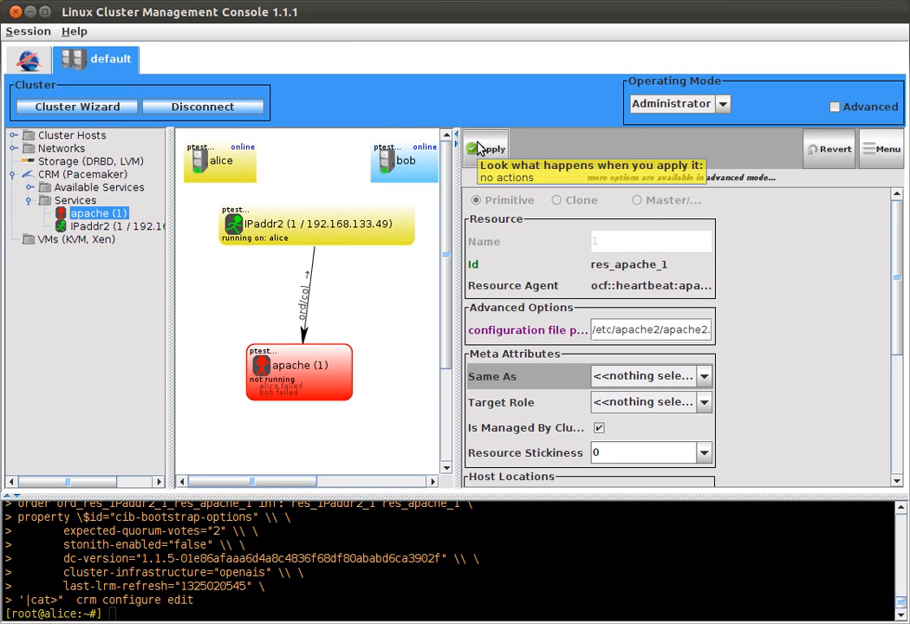
- Apply apache's config path /etc/apache2/apache2.conf and show the CRM configuration text
click(488, 145)
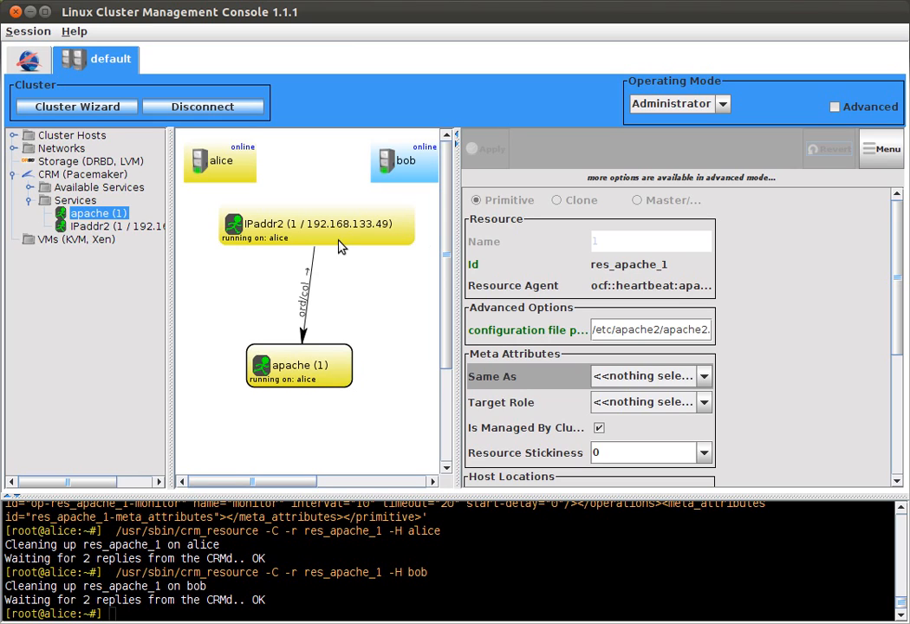
click(104, 226)
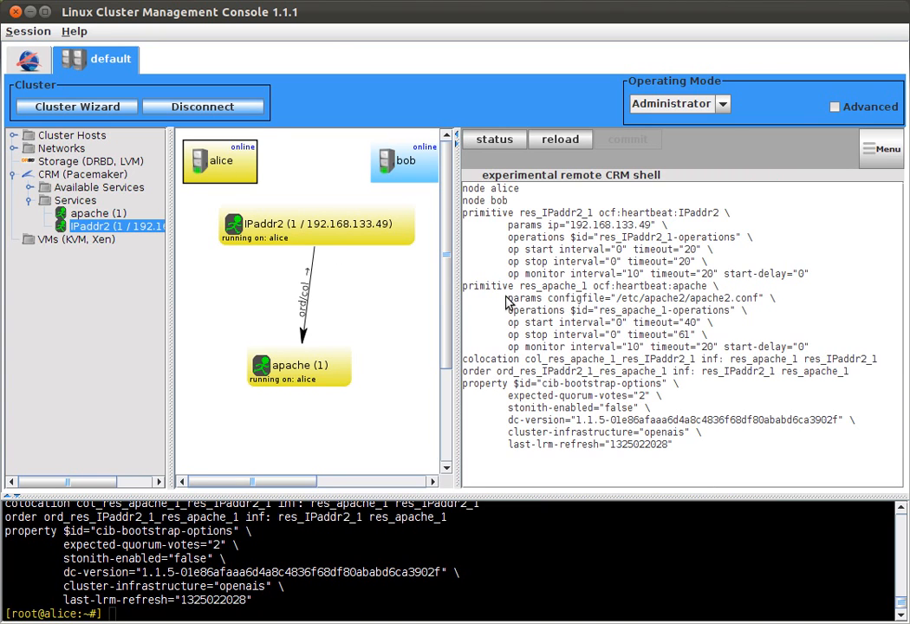
- Select apache's configfile parameter line in the CRM shell text
double_click(633, 298)
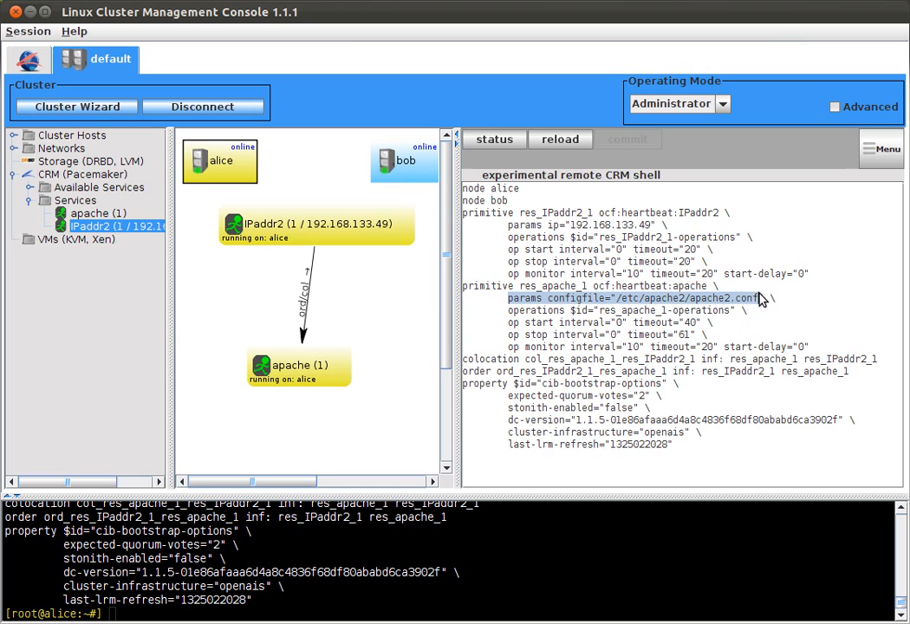
mouse_move(779, 299)
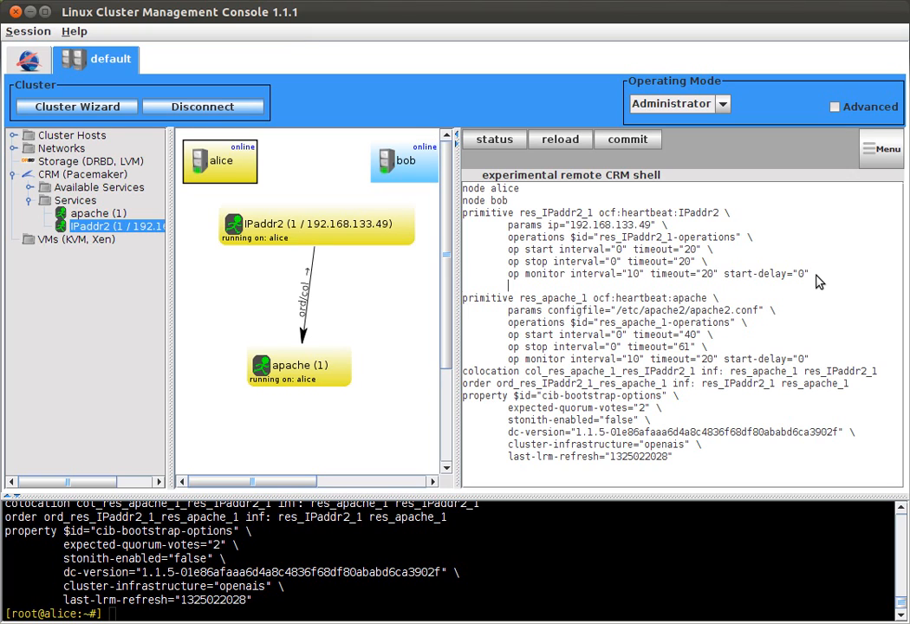
- Stop IPaddr2 and change its meta target-role from stopped to started
right_click(317, 224)
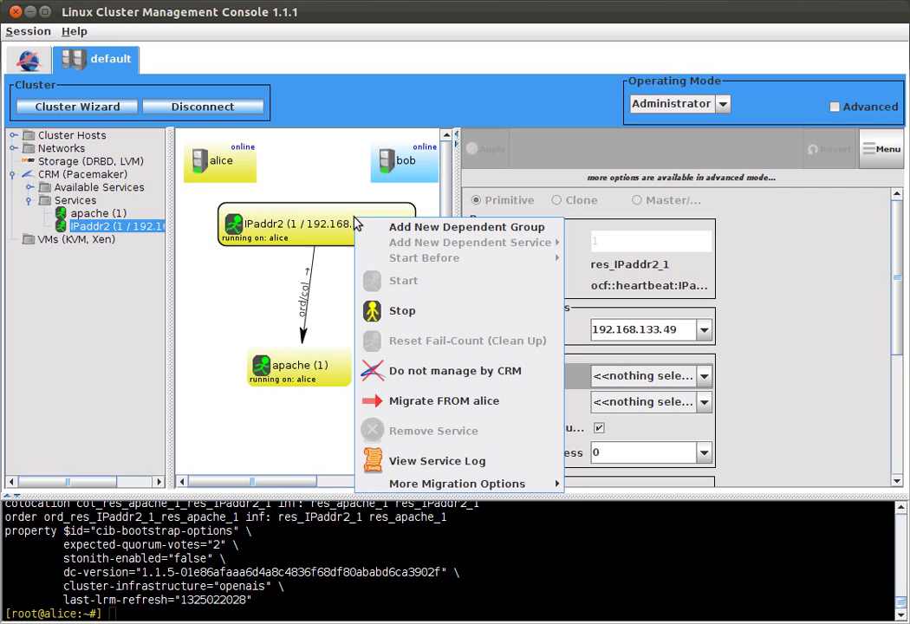
click(401, 311)
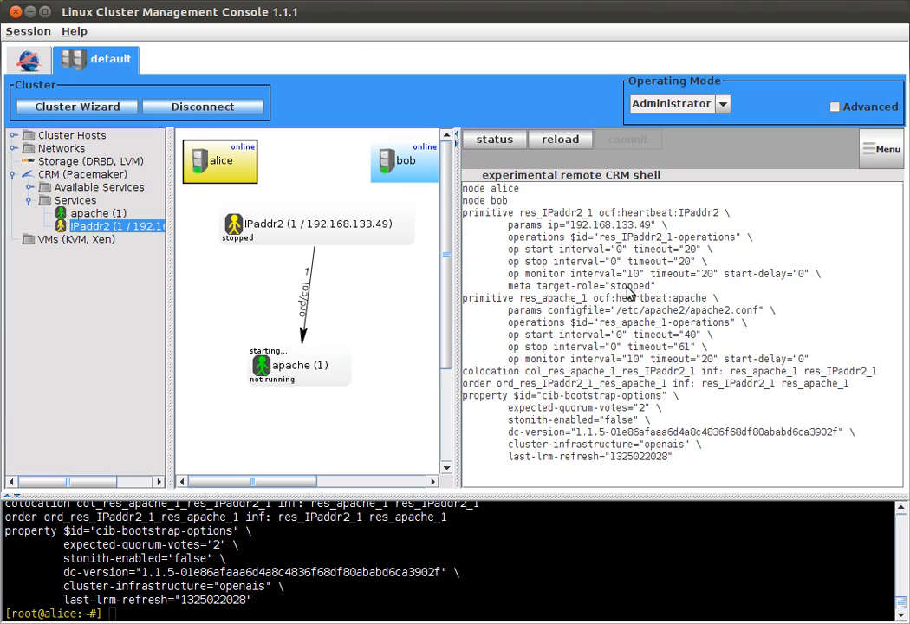
double_click(631, 286)
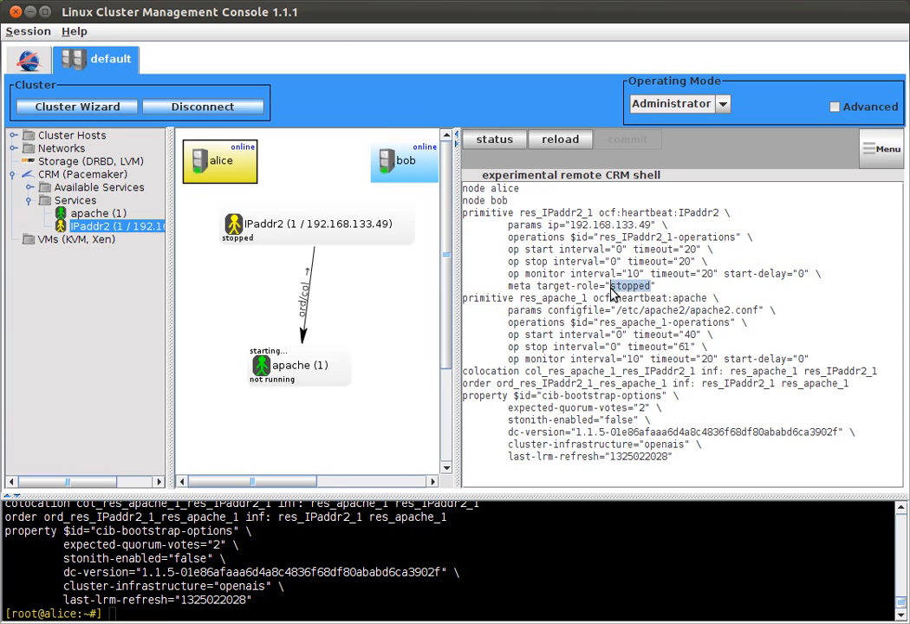
text(started)
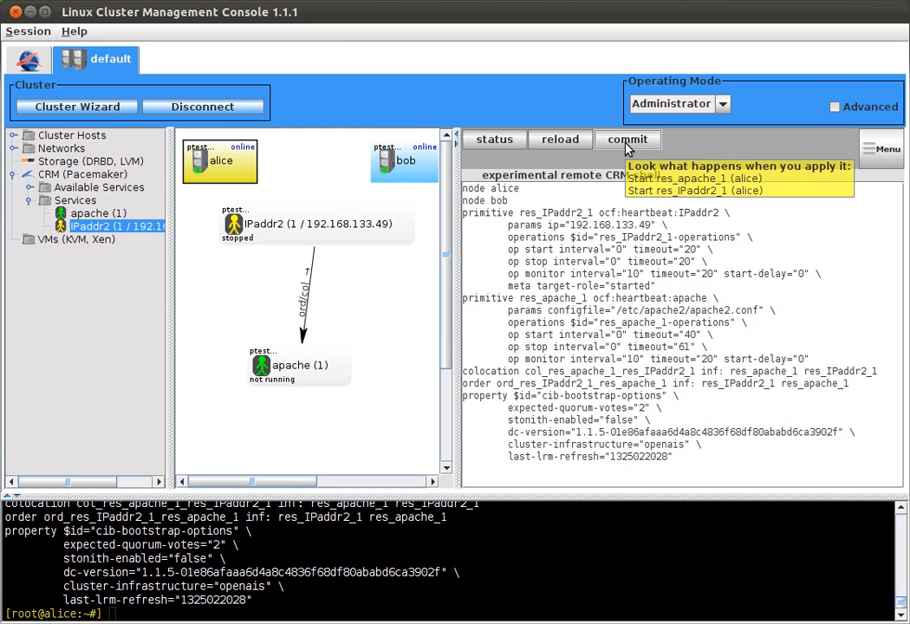
- Commit target-role="started" so IPaddr2 and apache run on alice again
click(627, 138)
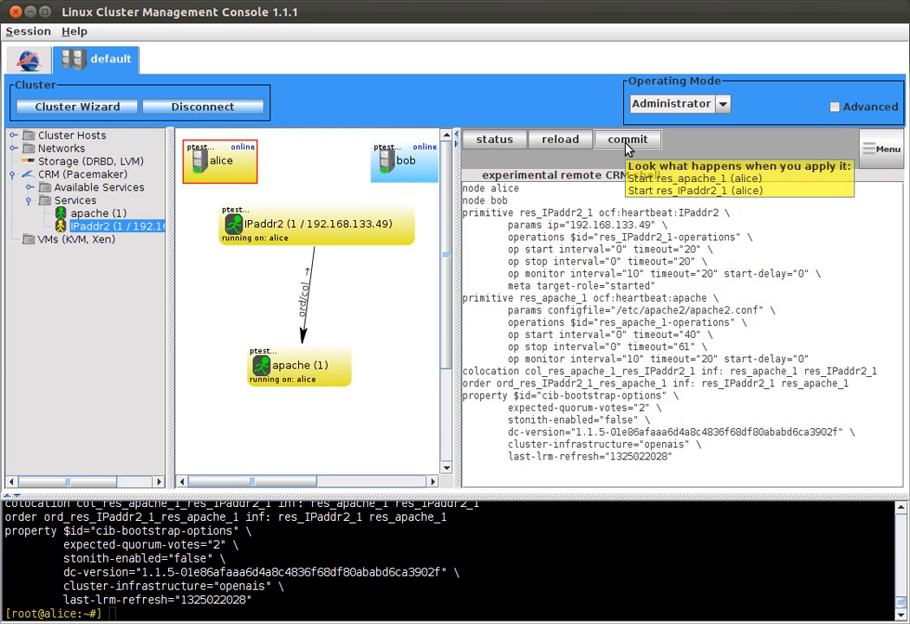
click(628, 139)
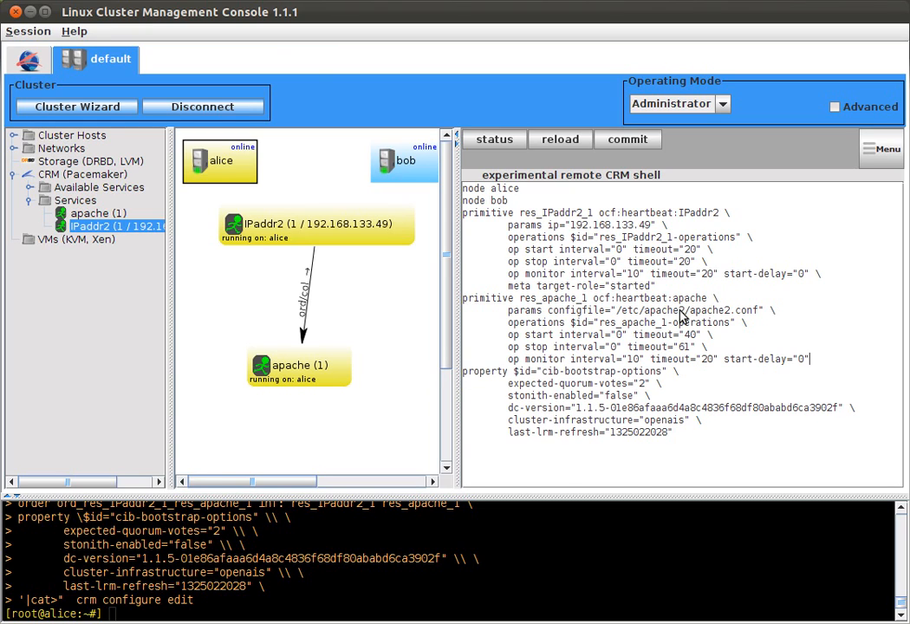
mouse_move(668, 261)
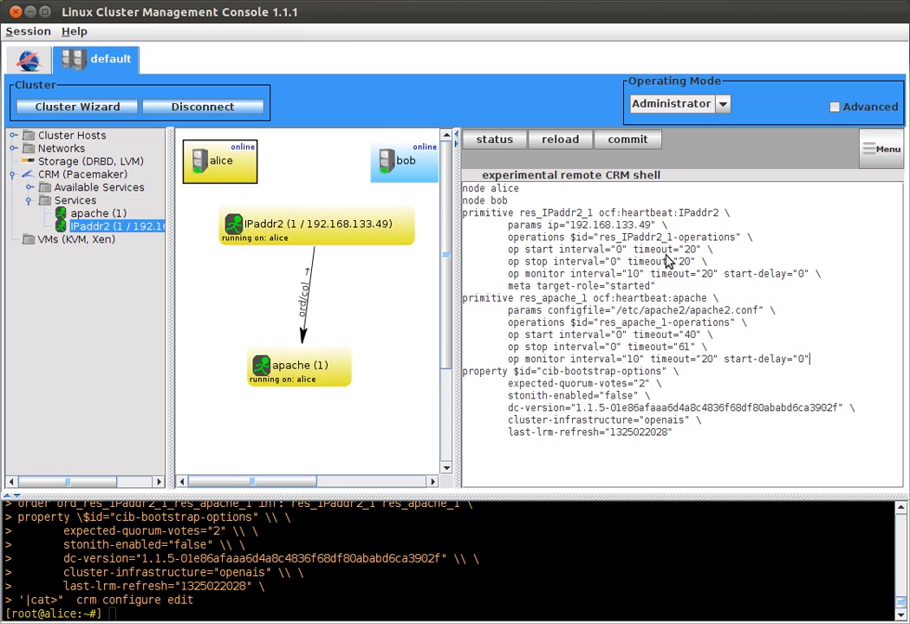
mouse_move(631, 157)
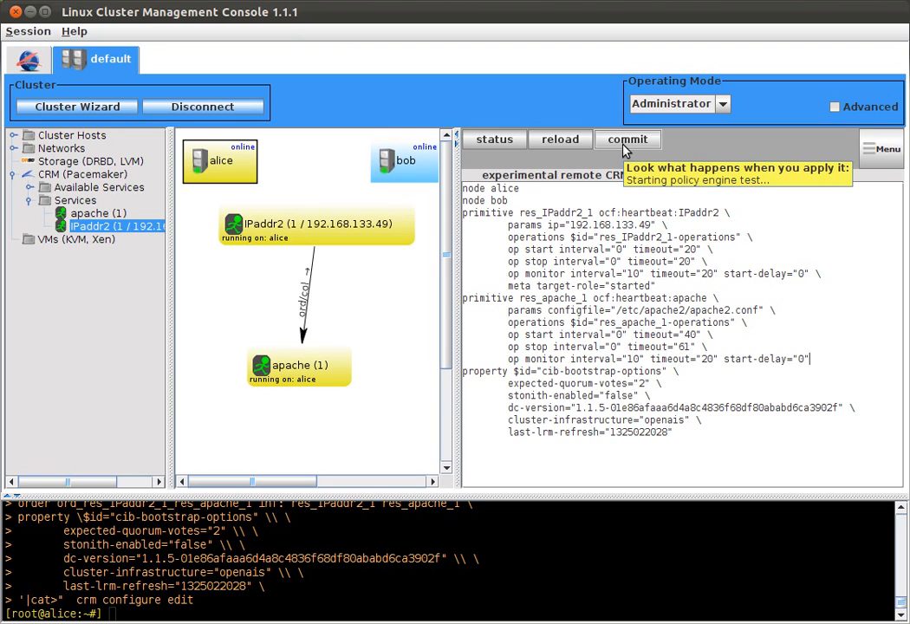
- Commit and confirm removal of the apache–IPaddr2 colocation and order constraints
click(628, 139)
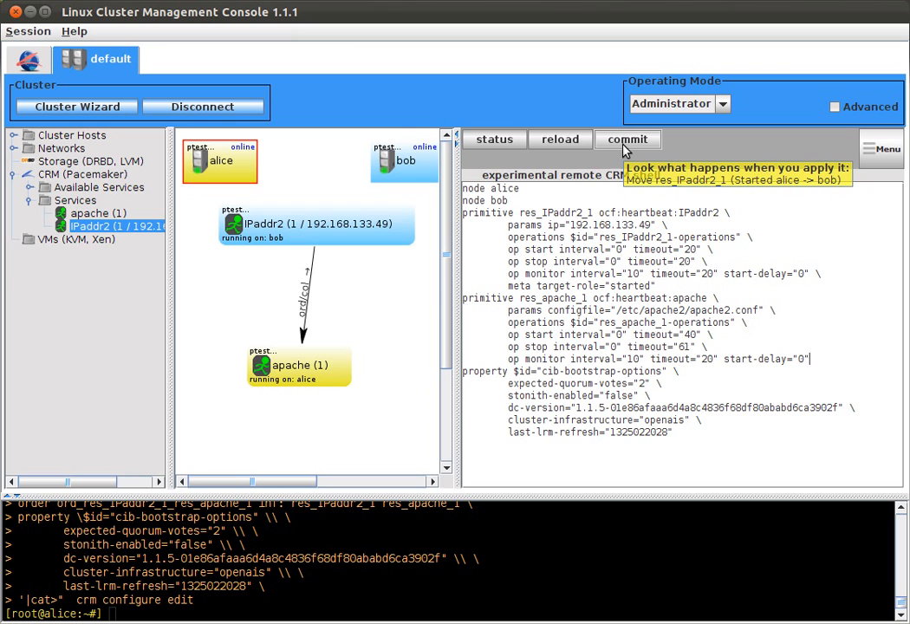
click(628, 140)
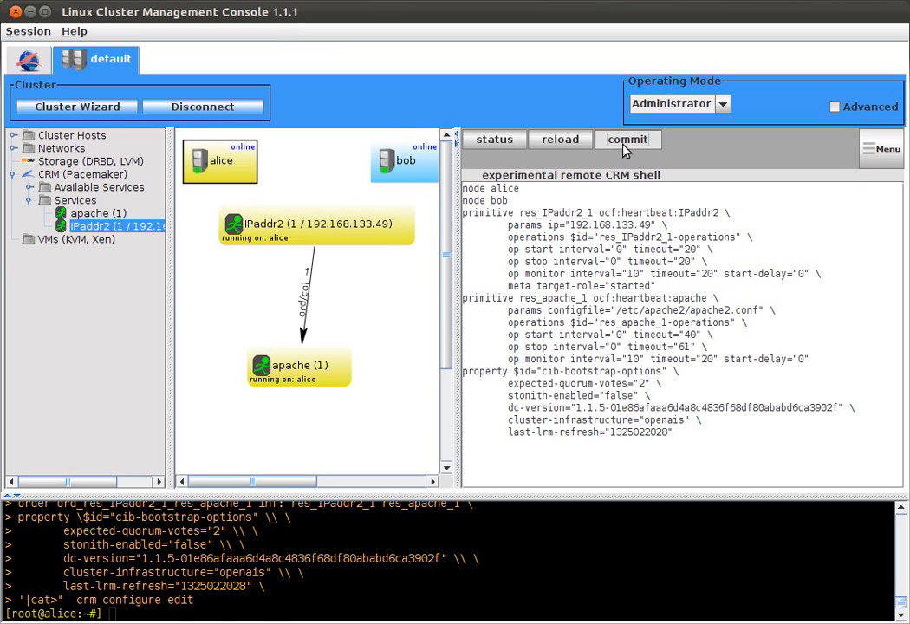